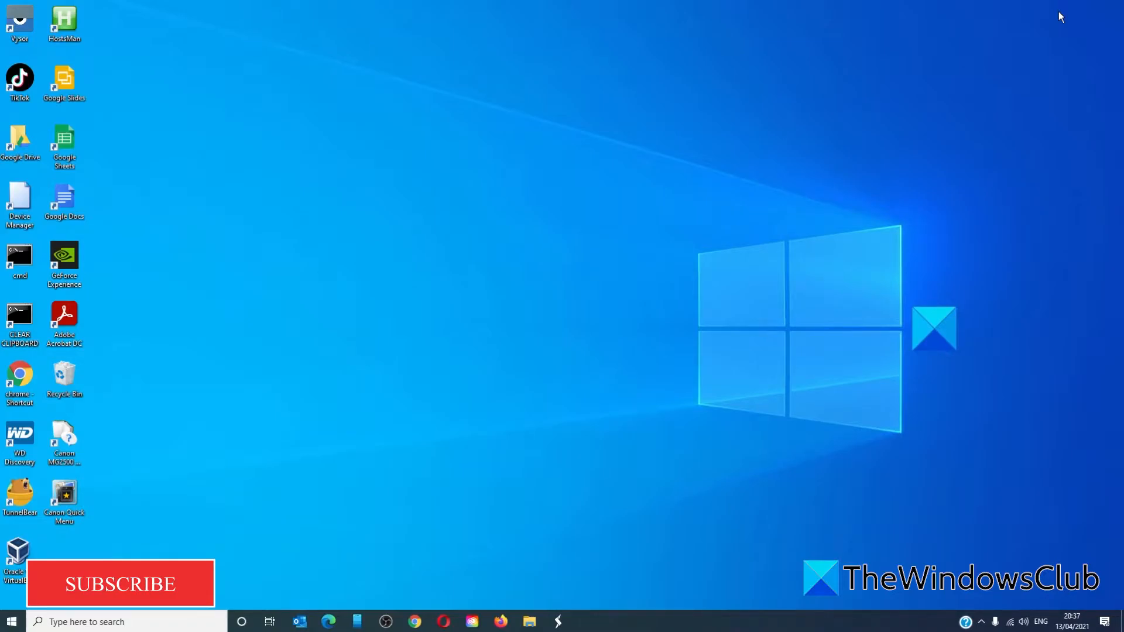
pyautogui.moveTo(429, 301)
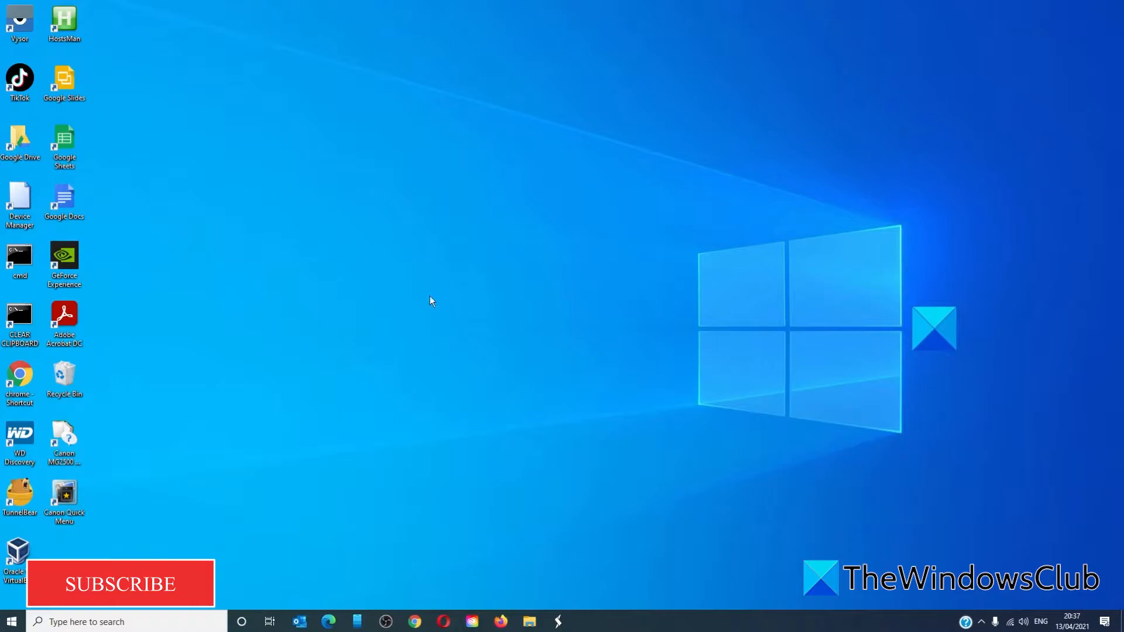
# Step: Create a new empty folder on the desktop via the New > Folder context menu
pyautogui.rightClick(429, 301)
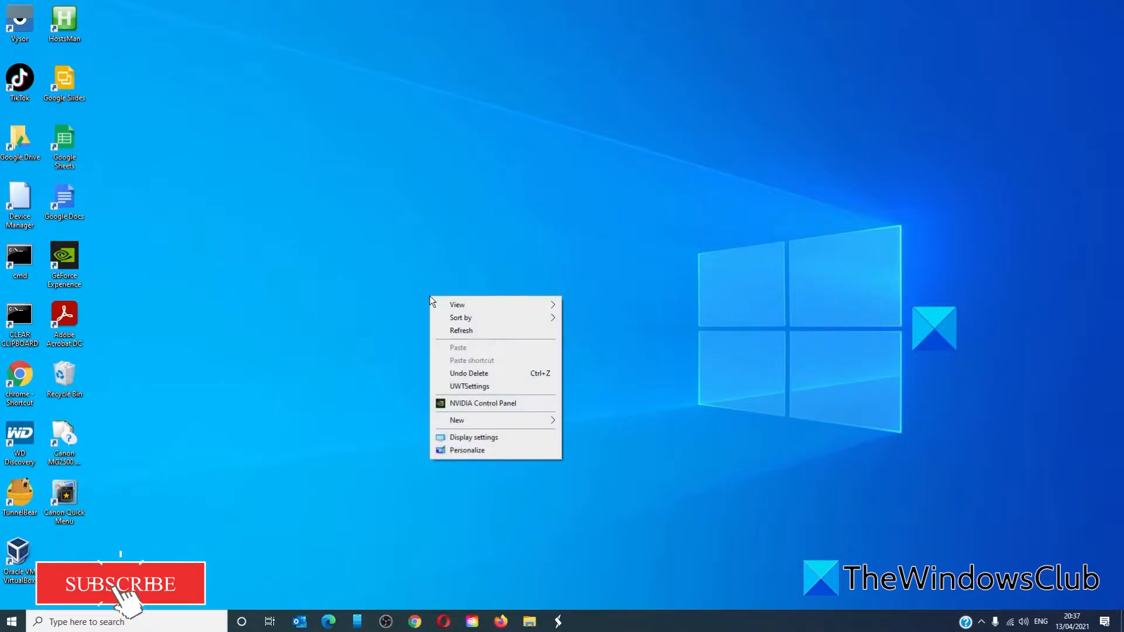
pyautogui.moveTo(457, 421)
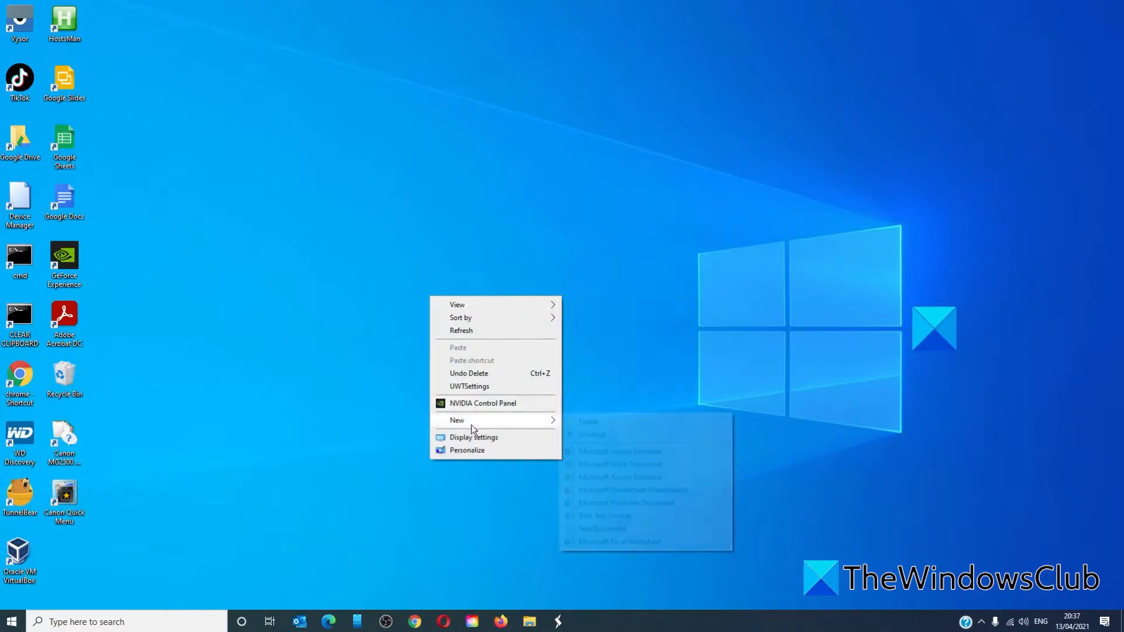
pyautogui.click(588, 422)
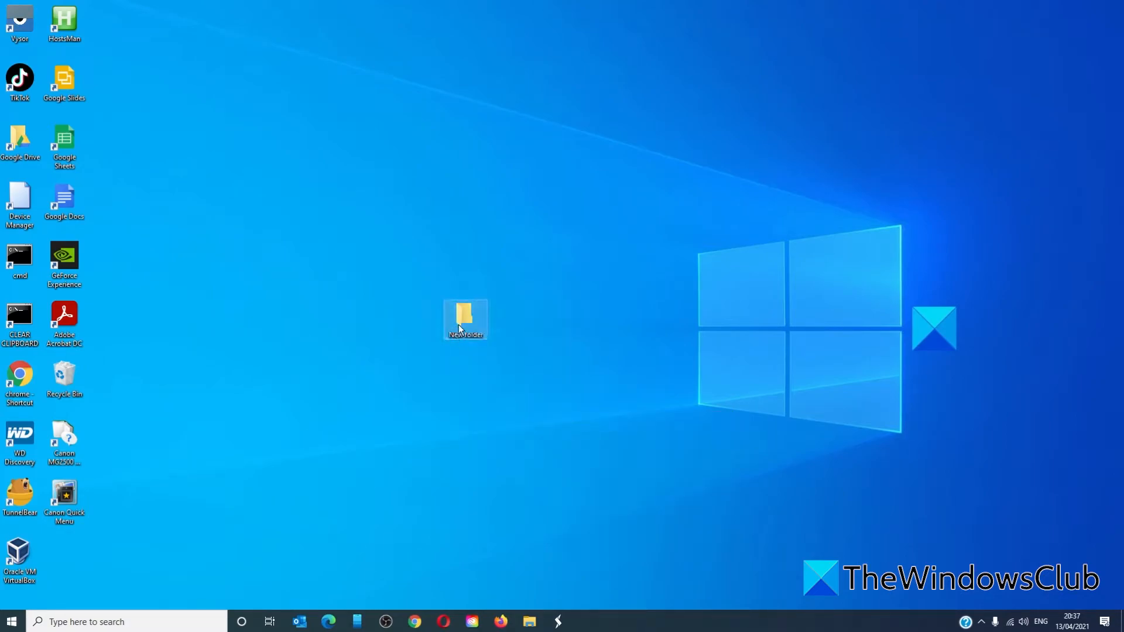
pyautogui.rightClick(465, 320)
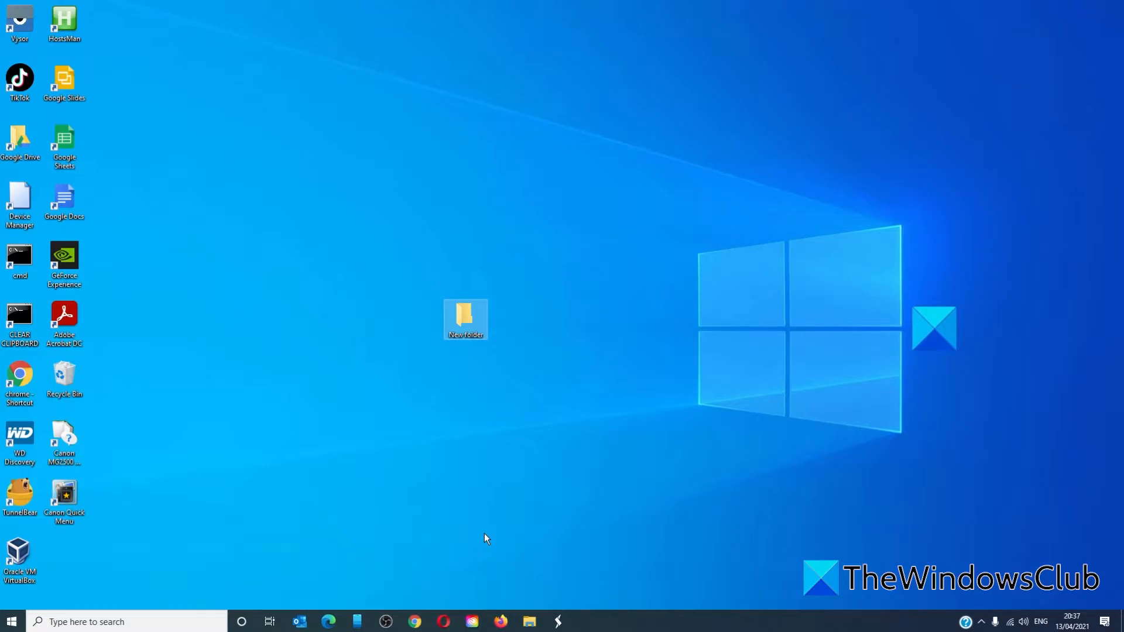
pyautogui.moveTo(484, 487)
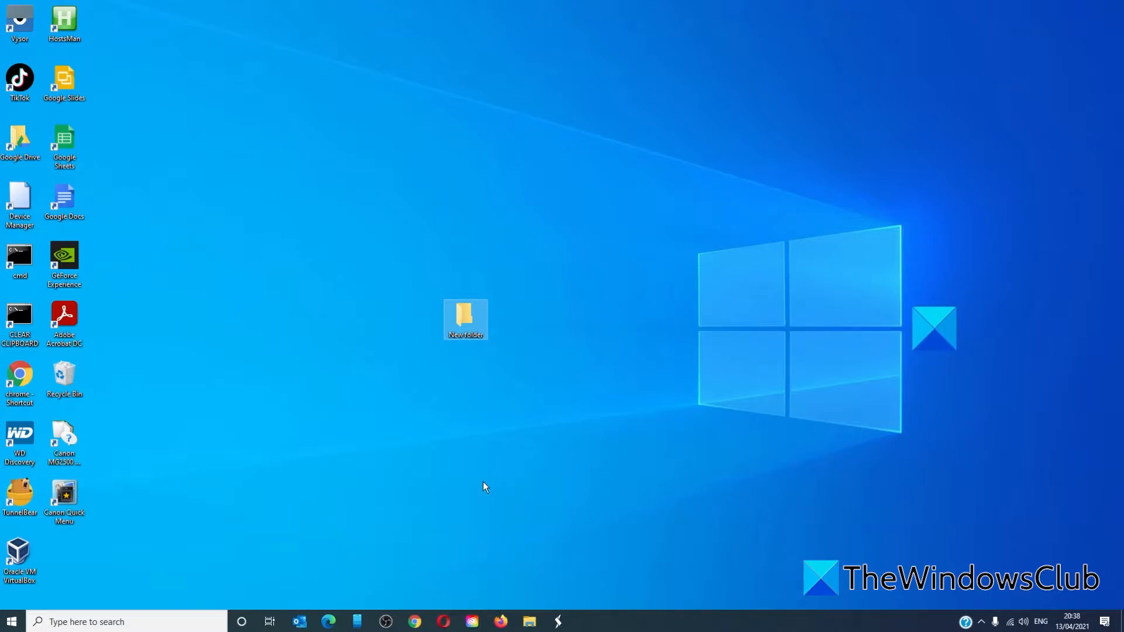
# Step: Rename the new folder to a blank name (Alt+0160) so only its icon shows
pyautogui.rightClick(465, 319)
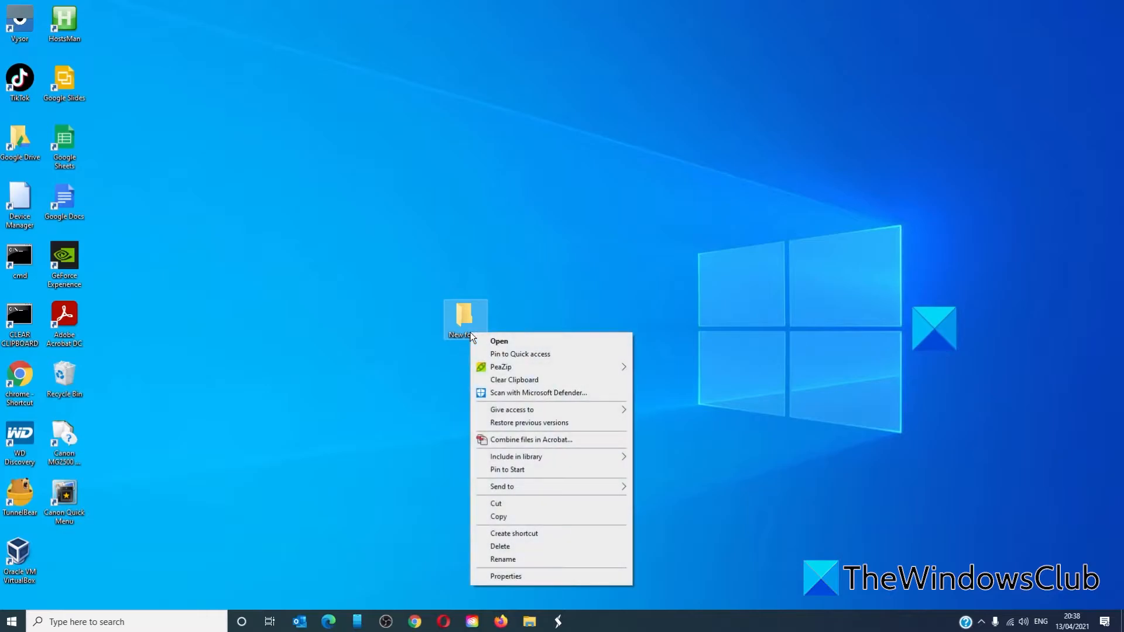
pyautogui.click(502, 560)
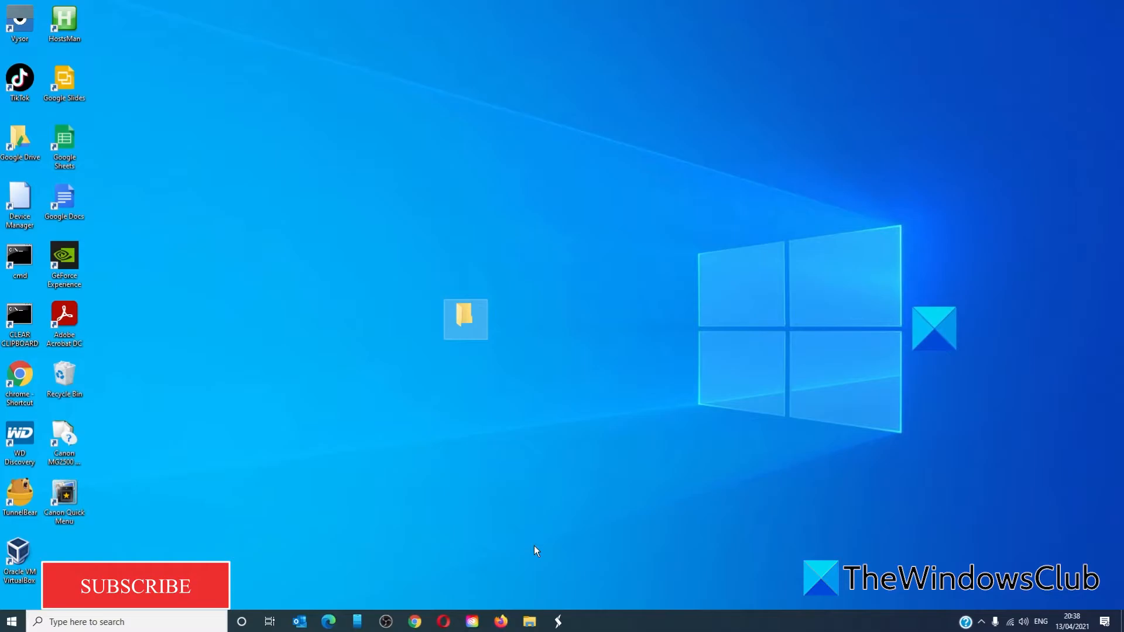
pyautogui.moveTo(519, 581)
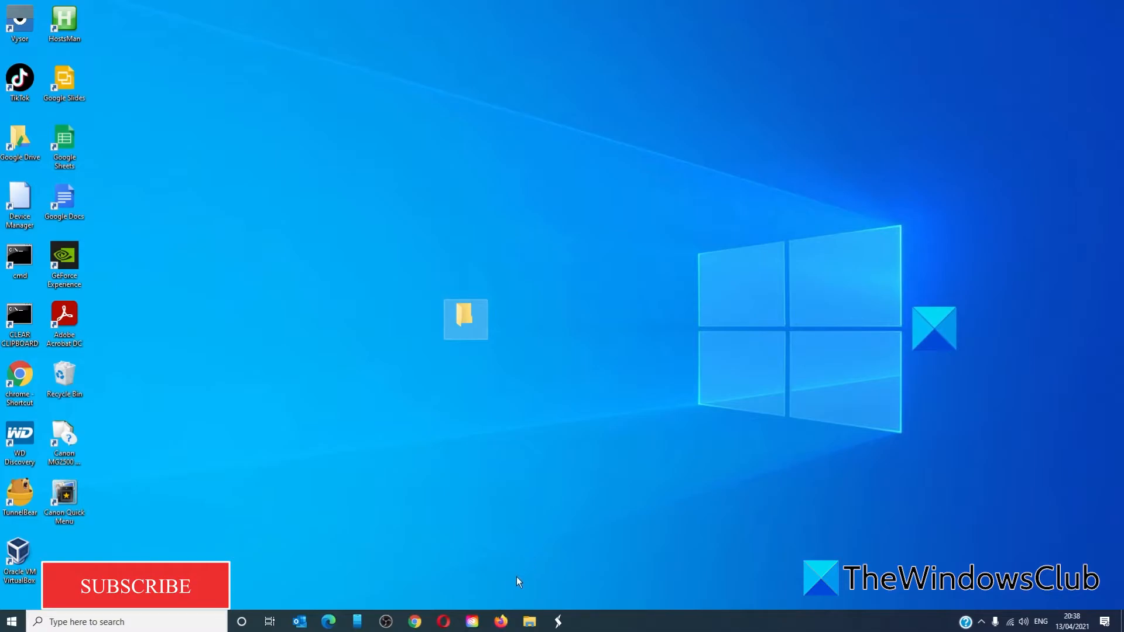
# Step: Change the folder's icon to the globe through Properties > Customize > Change Icon and apply it
pyautogui.rightClick(465, 319)
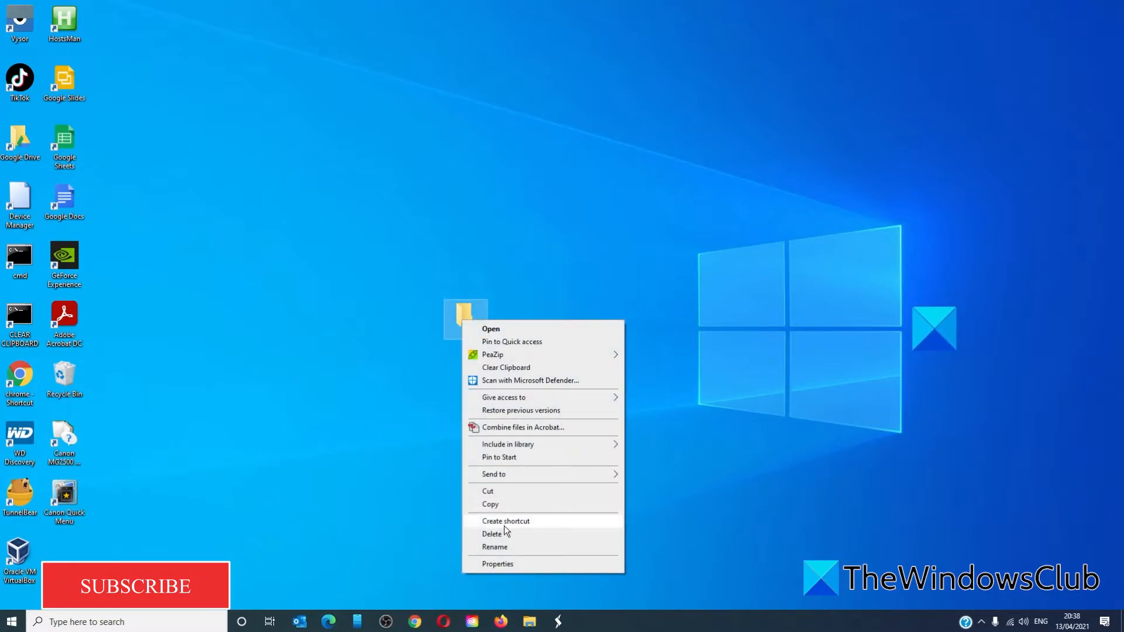
pyautogui.click(498, 565)
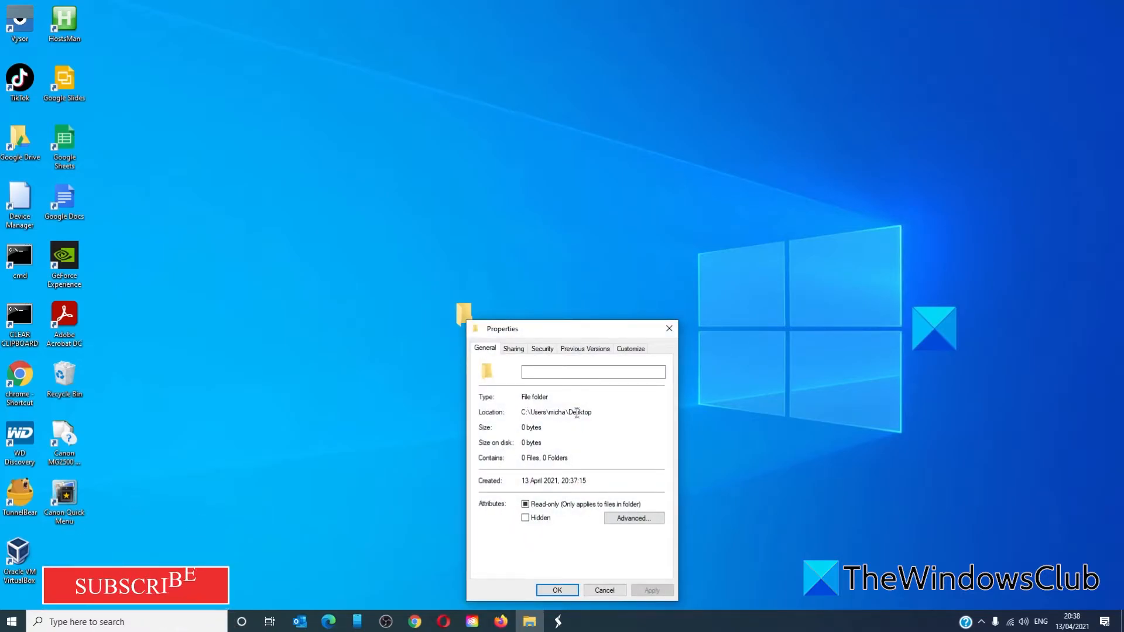
pyautogui.click(630, 349)
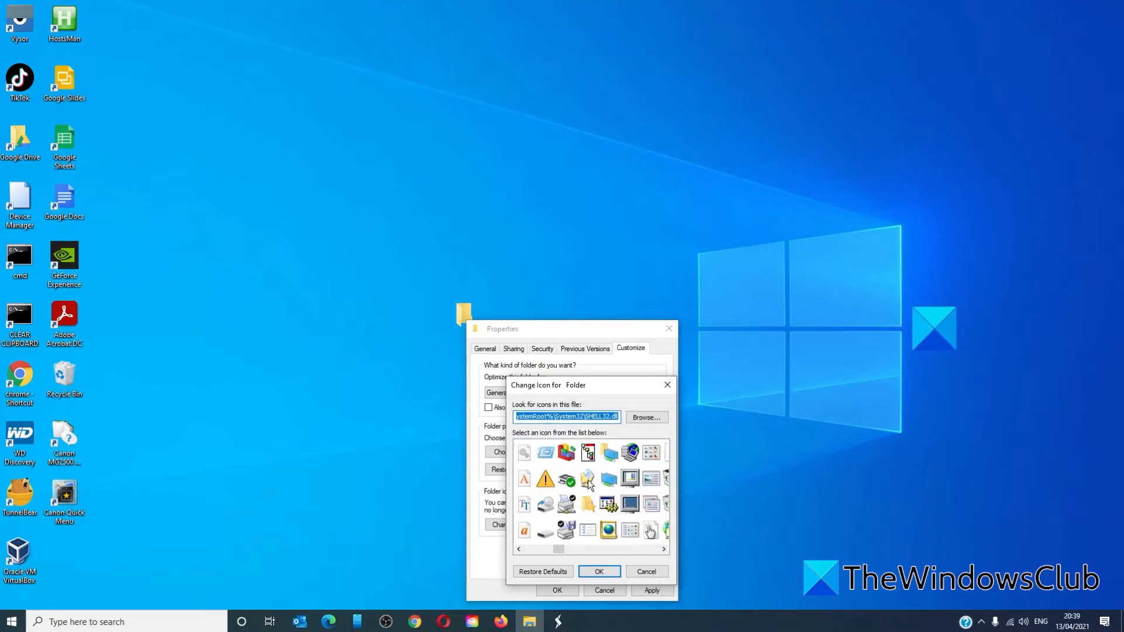
pyautogui.click(629, 452)
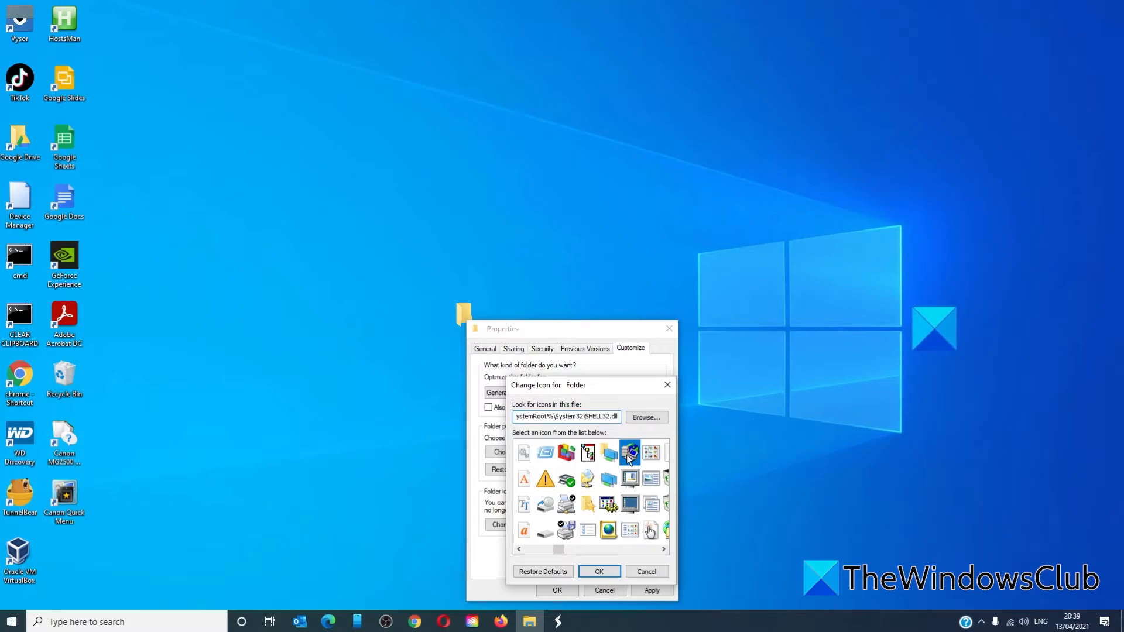
pyautogui.click(599, 572)
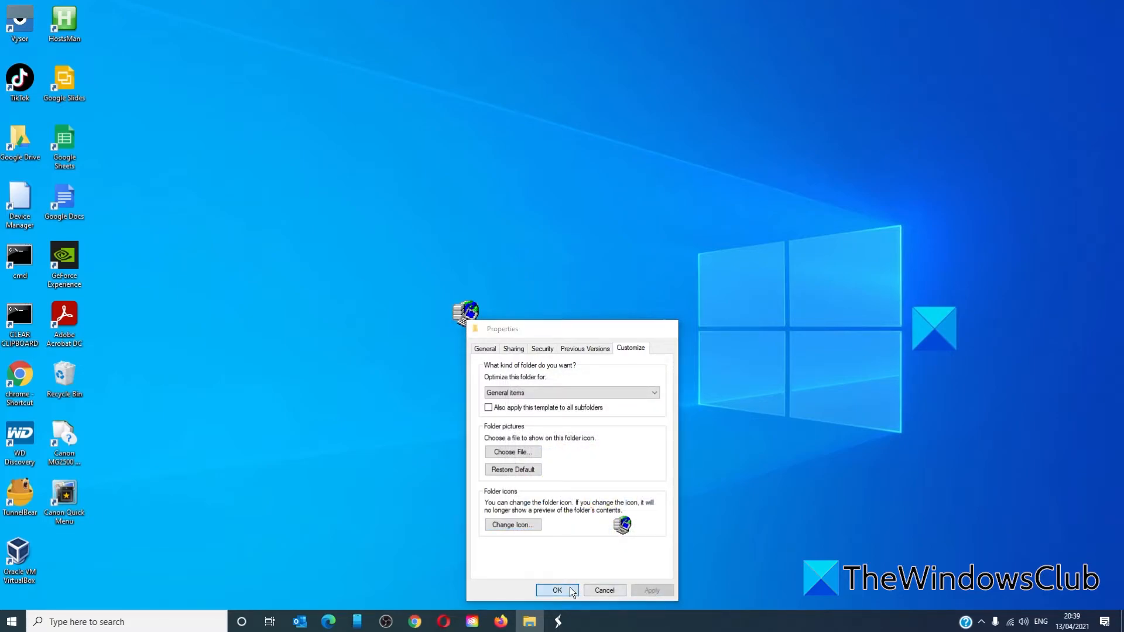
pyautogui.click(557, 590)
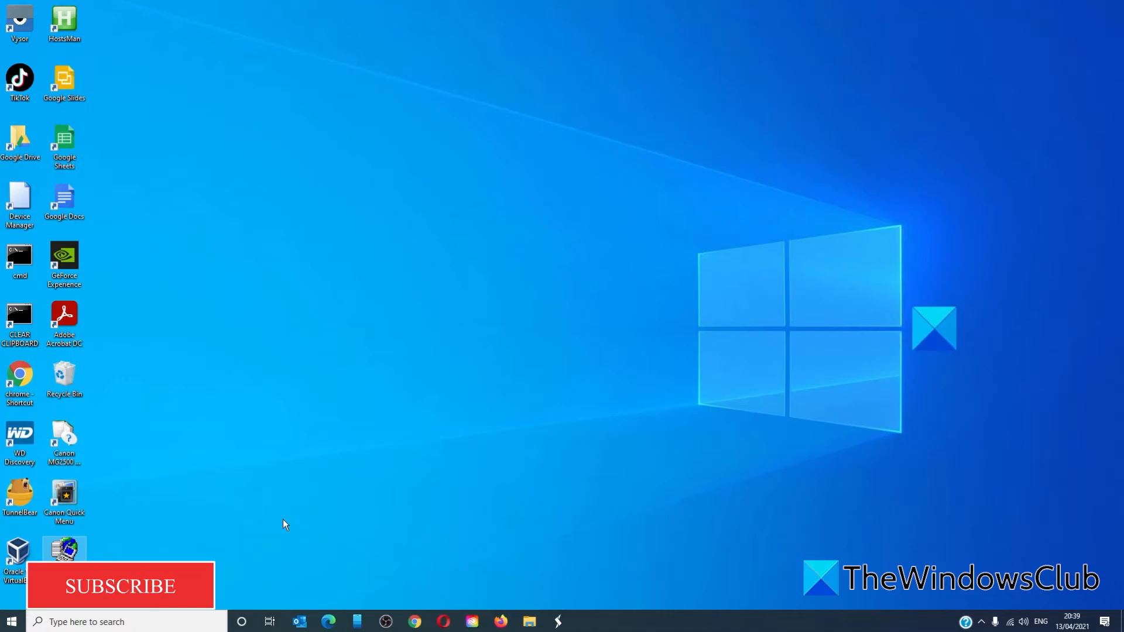
pyautogui.moveTo(297, 558)
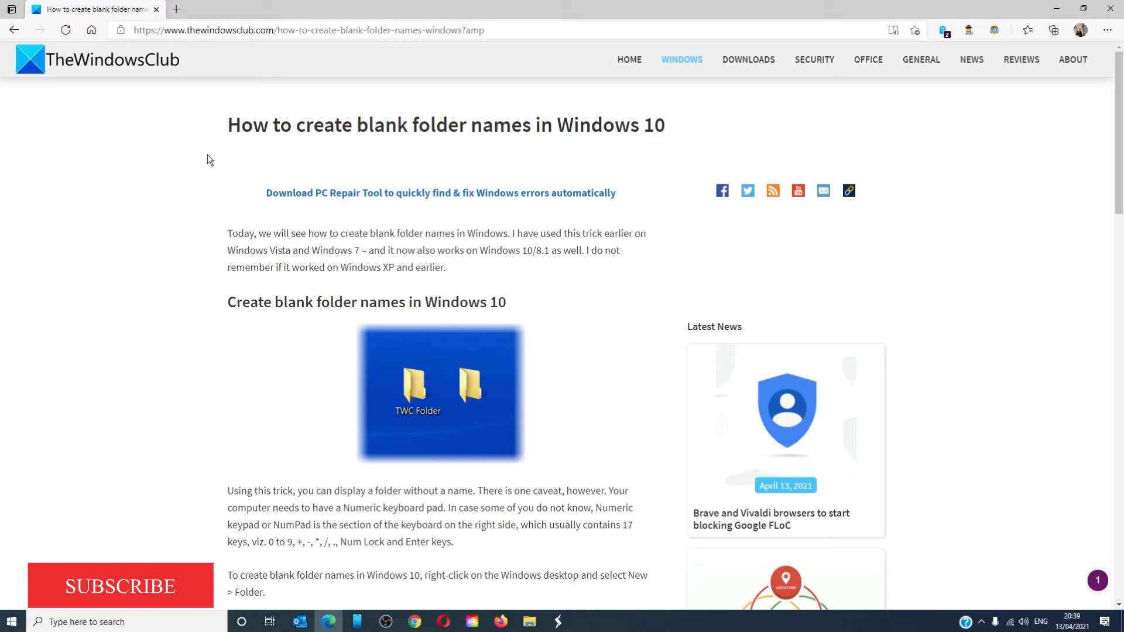
pyautogui.moveTo(206, 620)
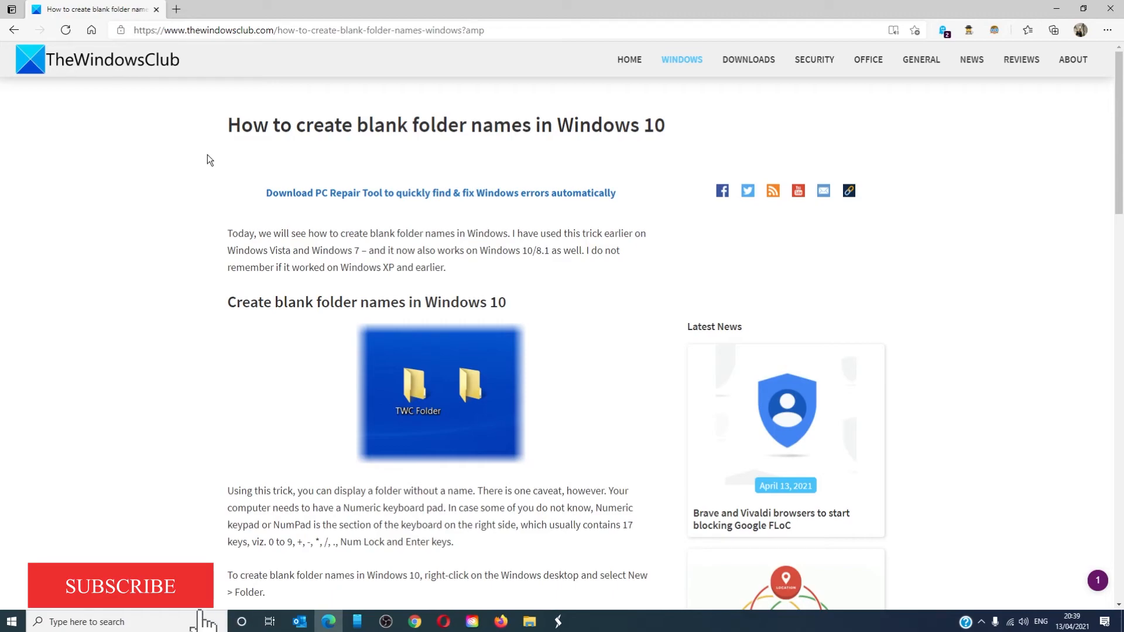